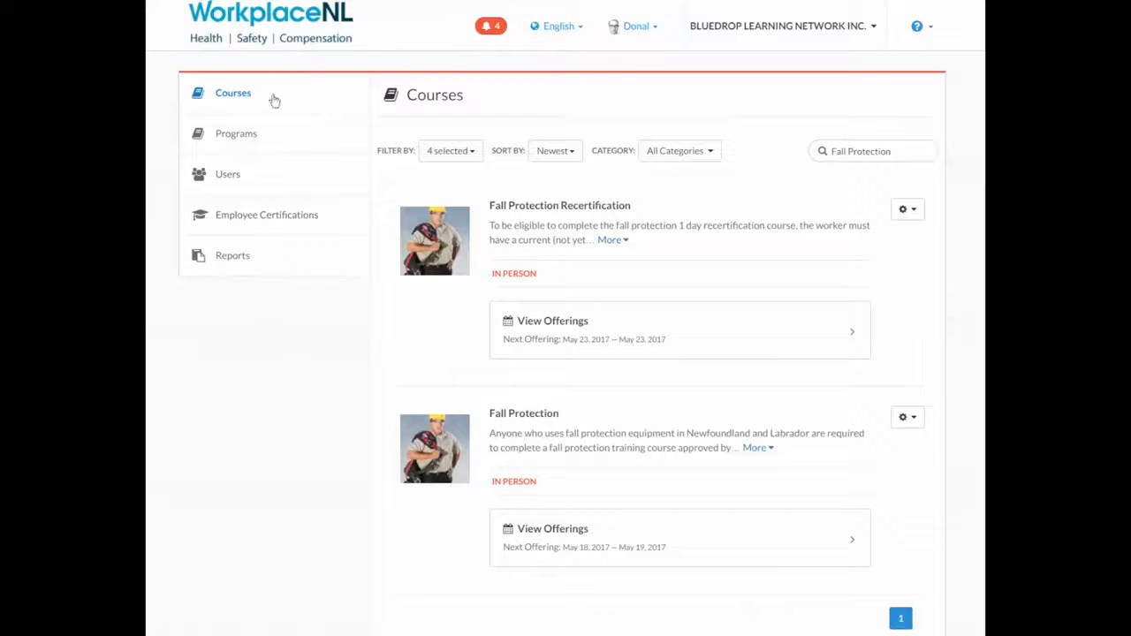
mouse_move(300, 97)
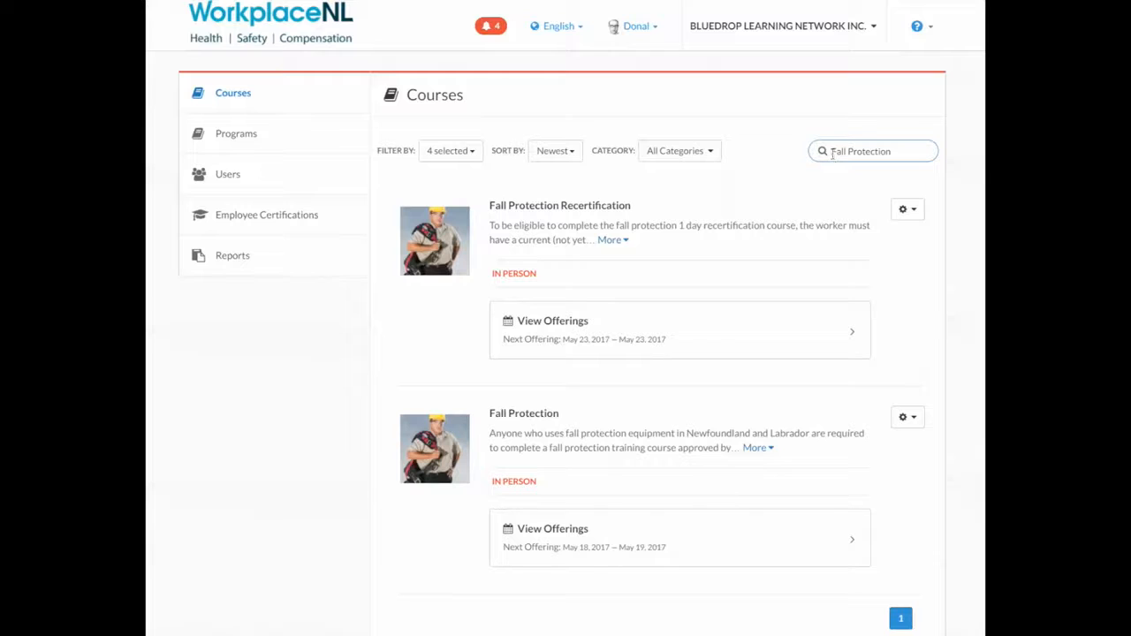
mouse_move(715, 542)
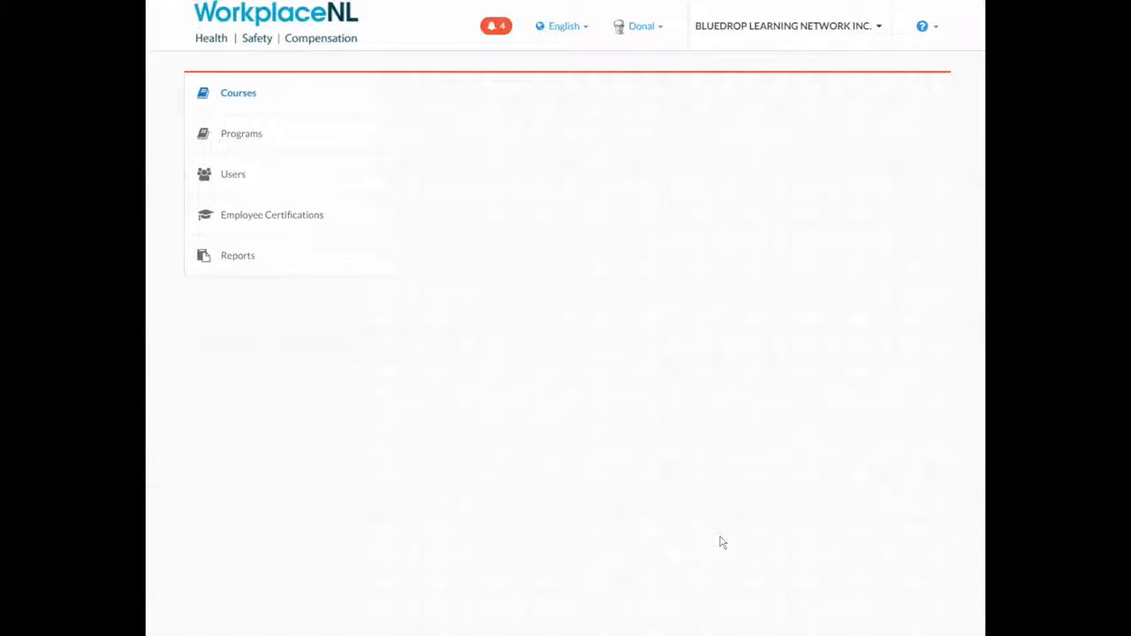
Load the Fall Protection offerings showing May 18–19 (16 seats) and May 23–24 (20 seats).
left_click(237, 92)
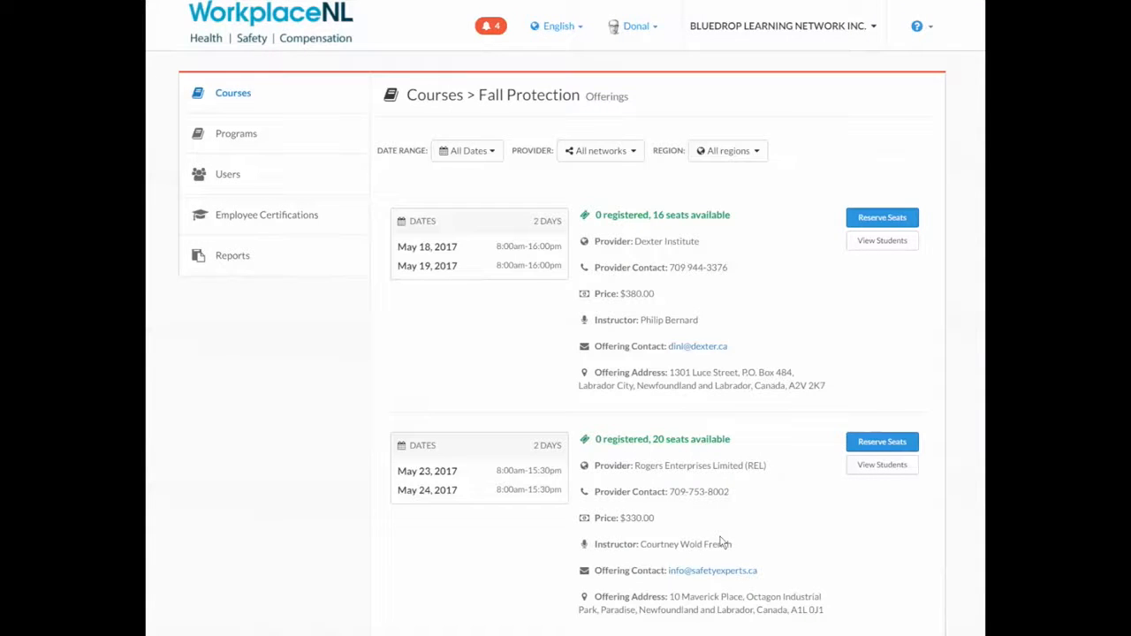
mouse_move(909, 279)
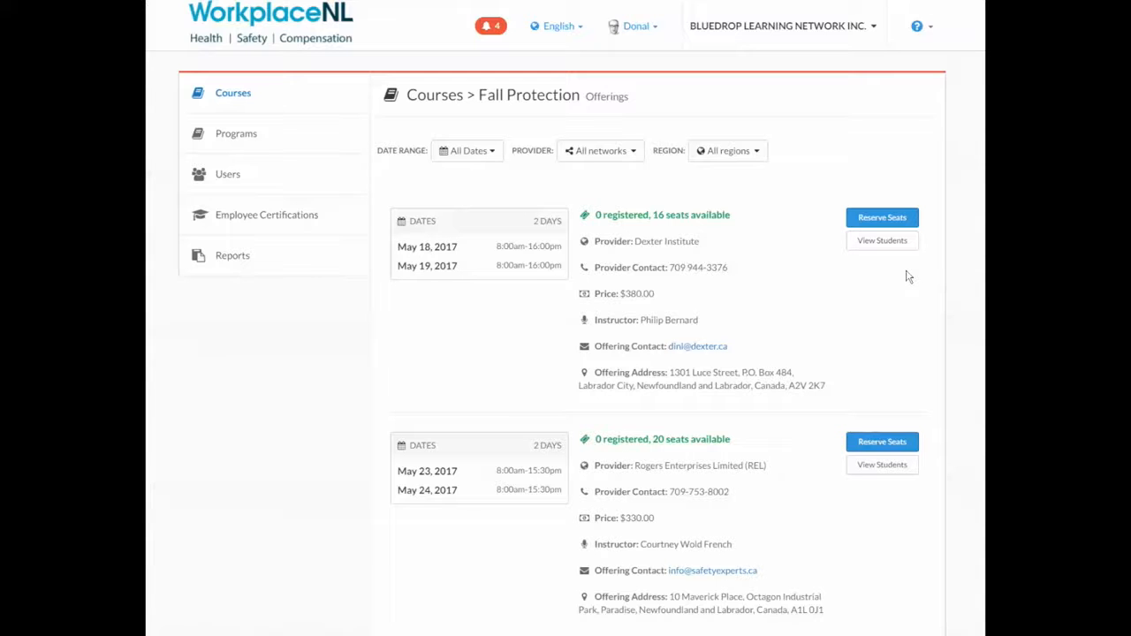
mouse_move(882, 217)
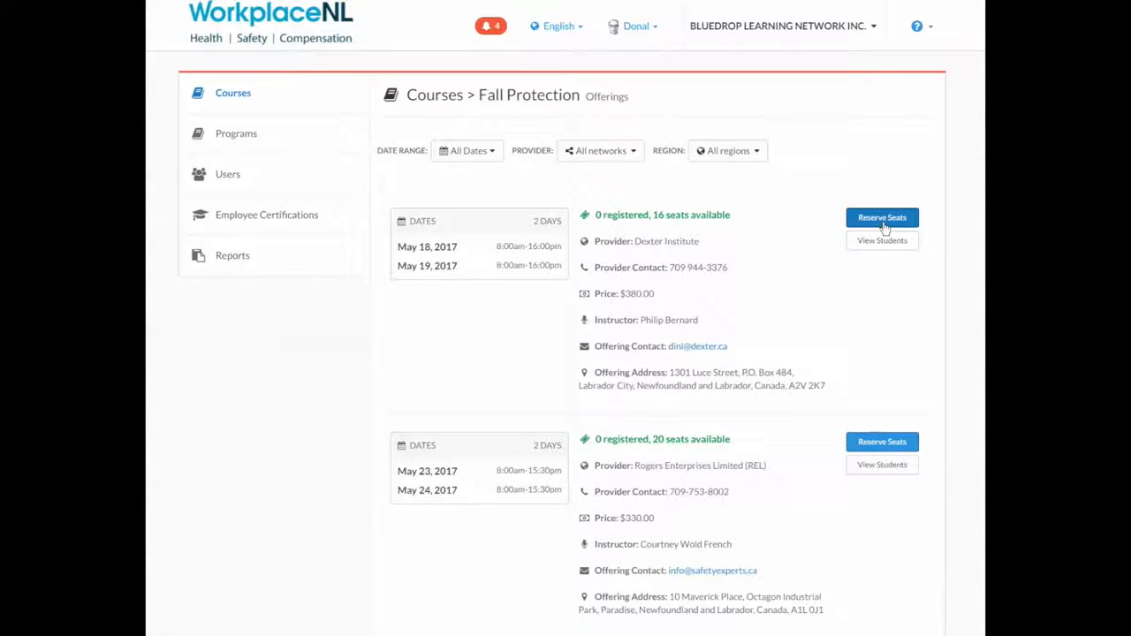
left_click(882, 217)
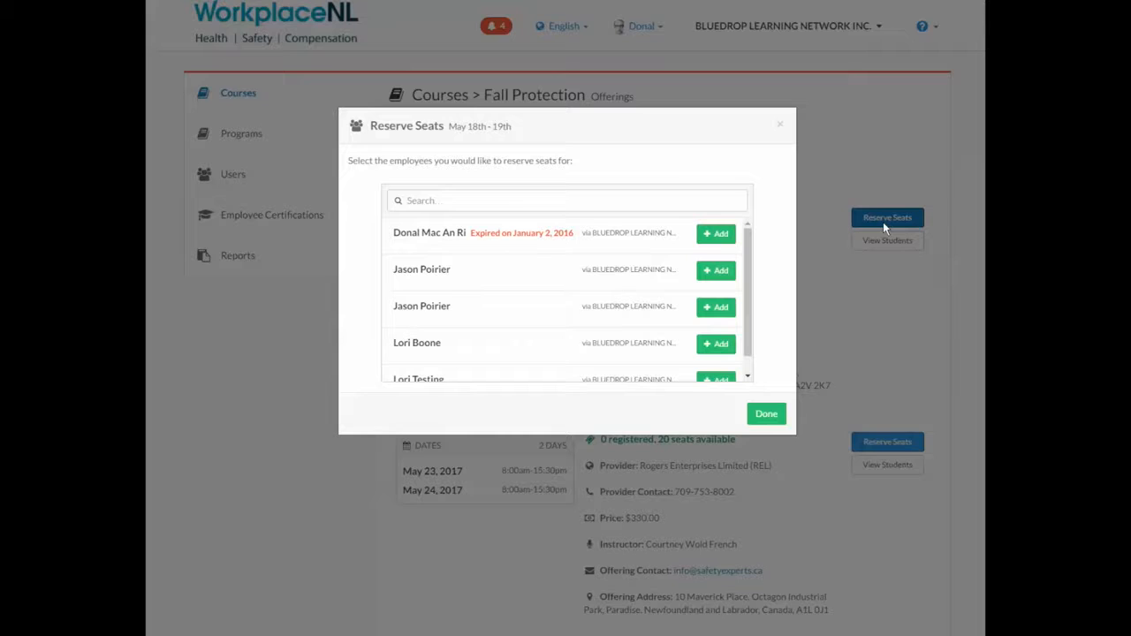
mouse_move(767, 241)
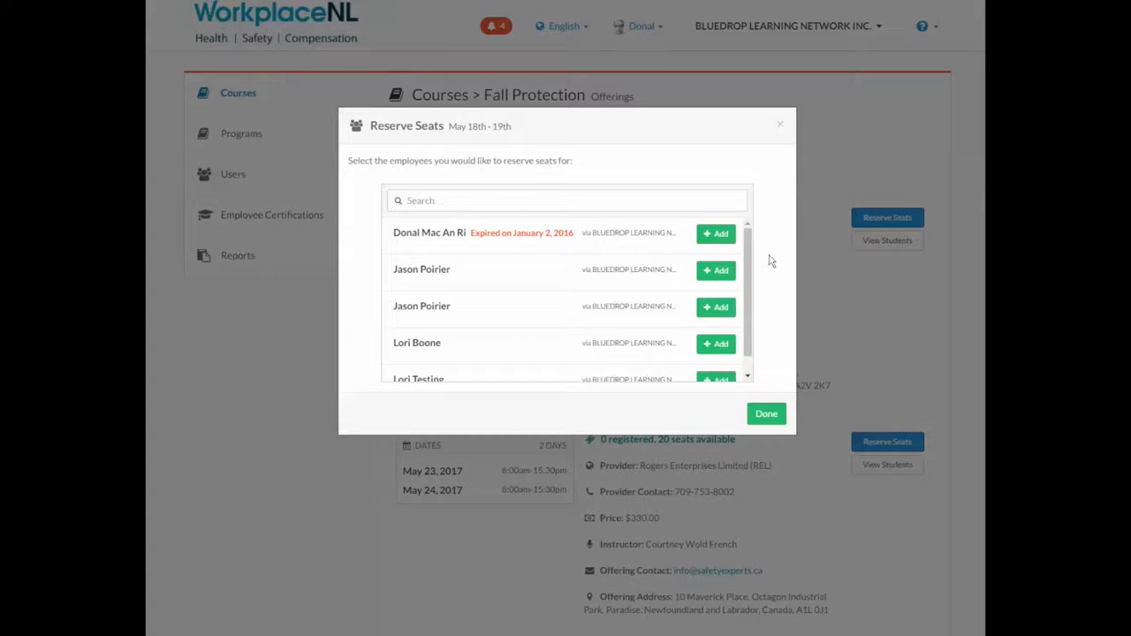
mouse_move(543, 247)
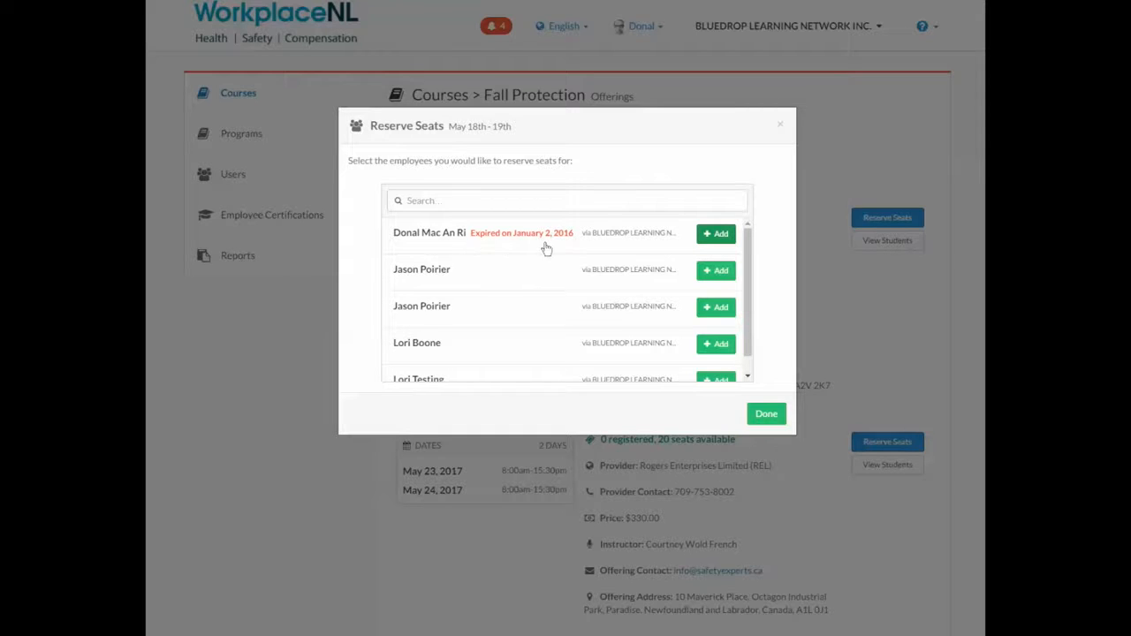
mouse_move(613, 246)
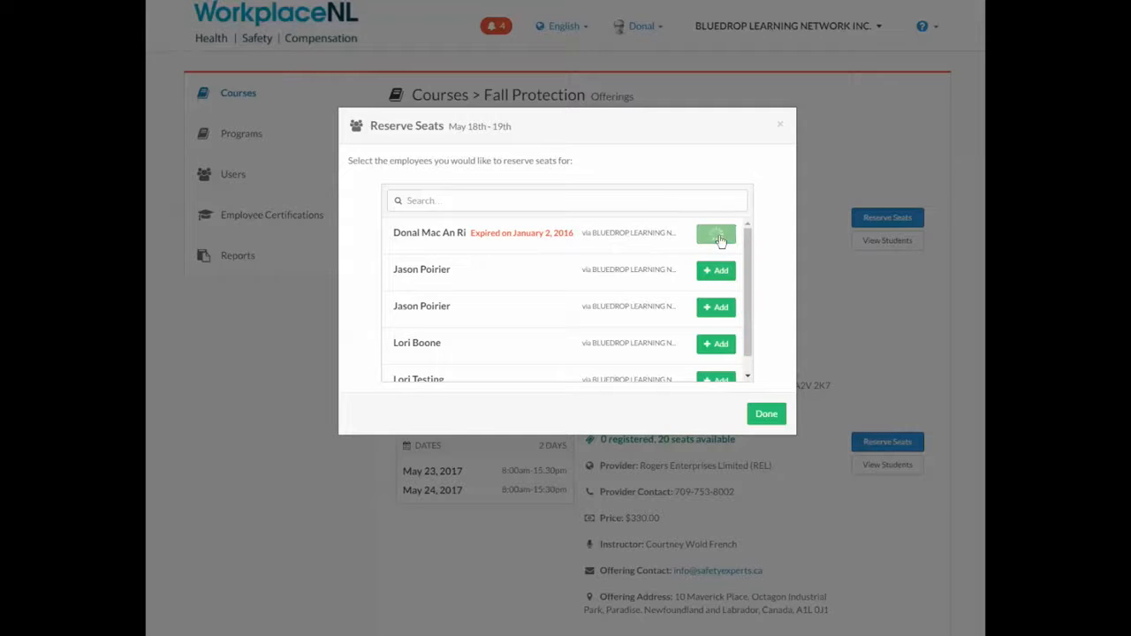
left_click(716, 233)
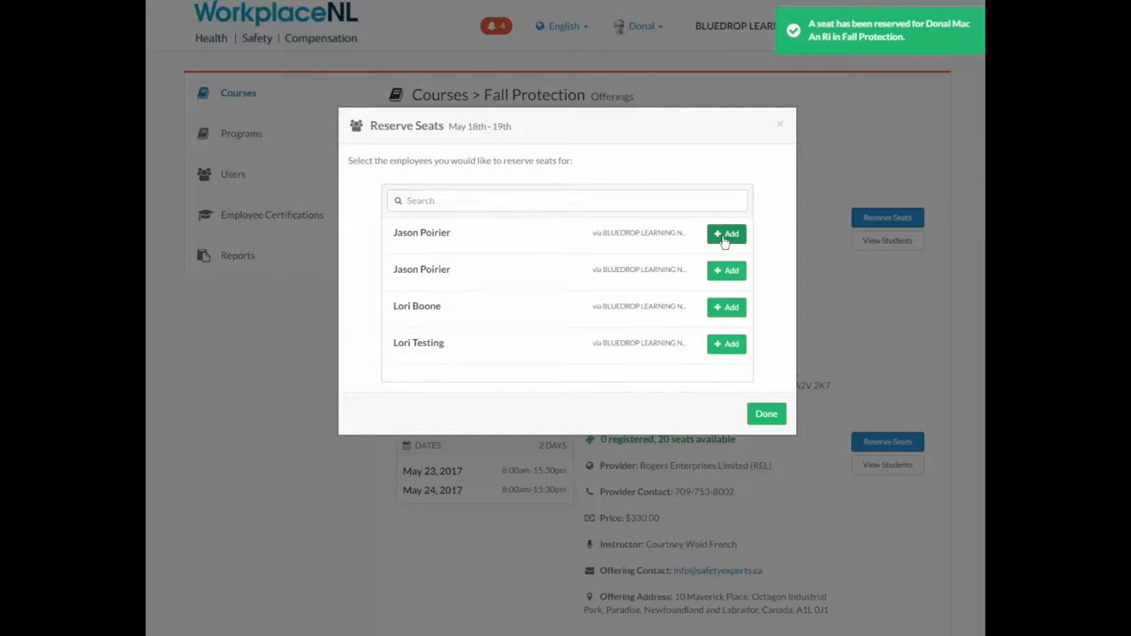
mouse_move(728, 278)
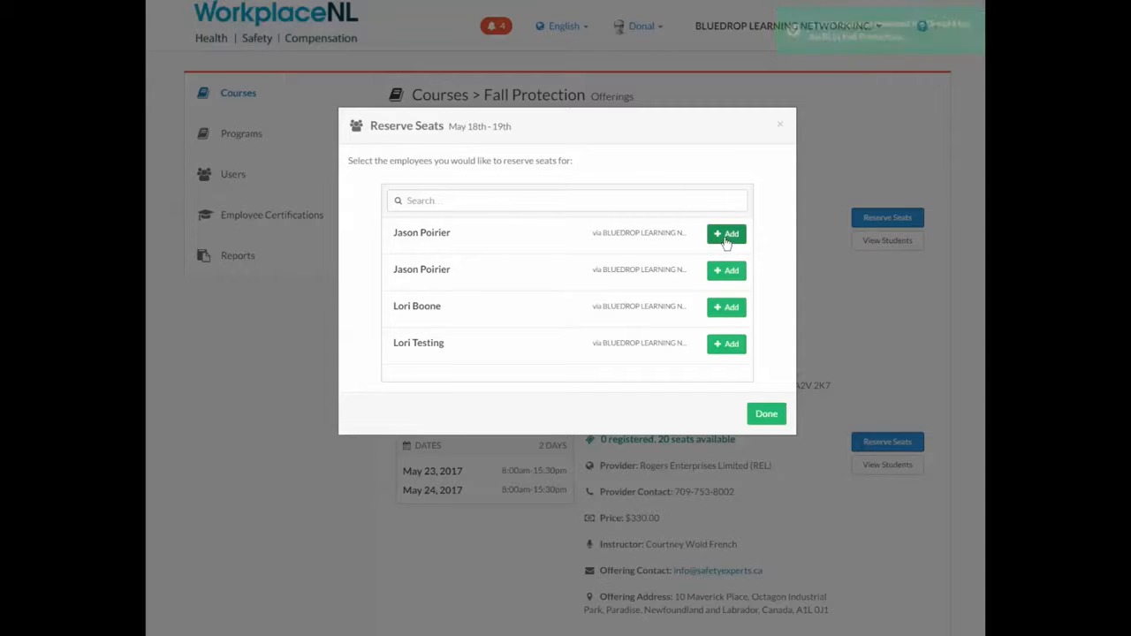
left_click(724, 233)
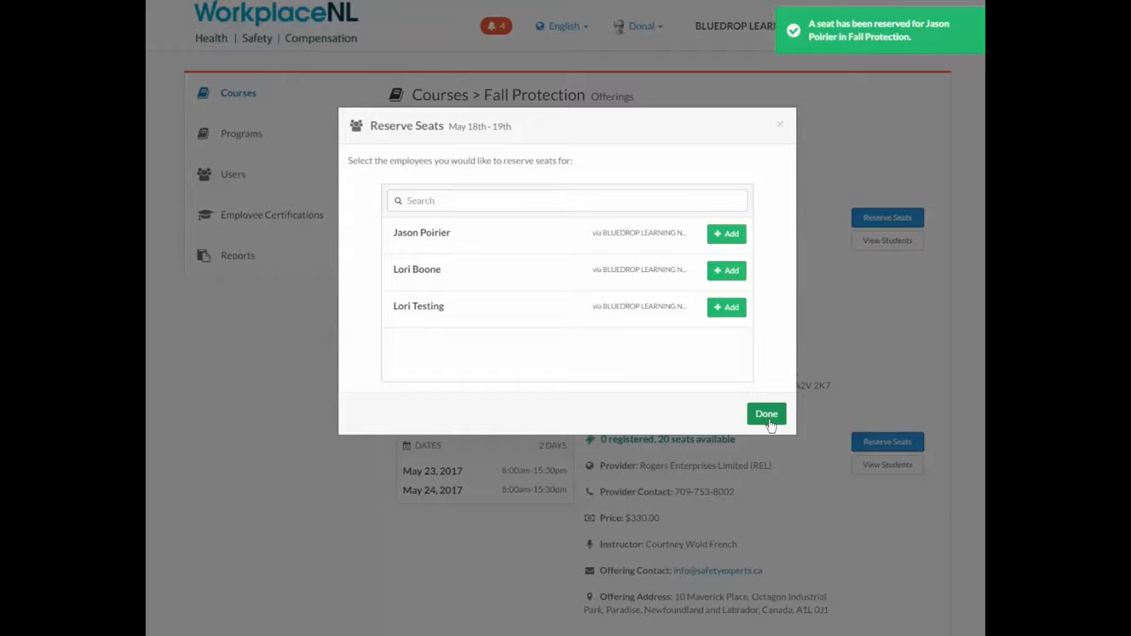
left_click(765, 414)
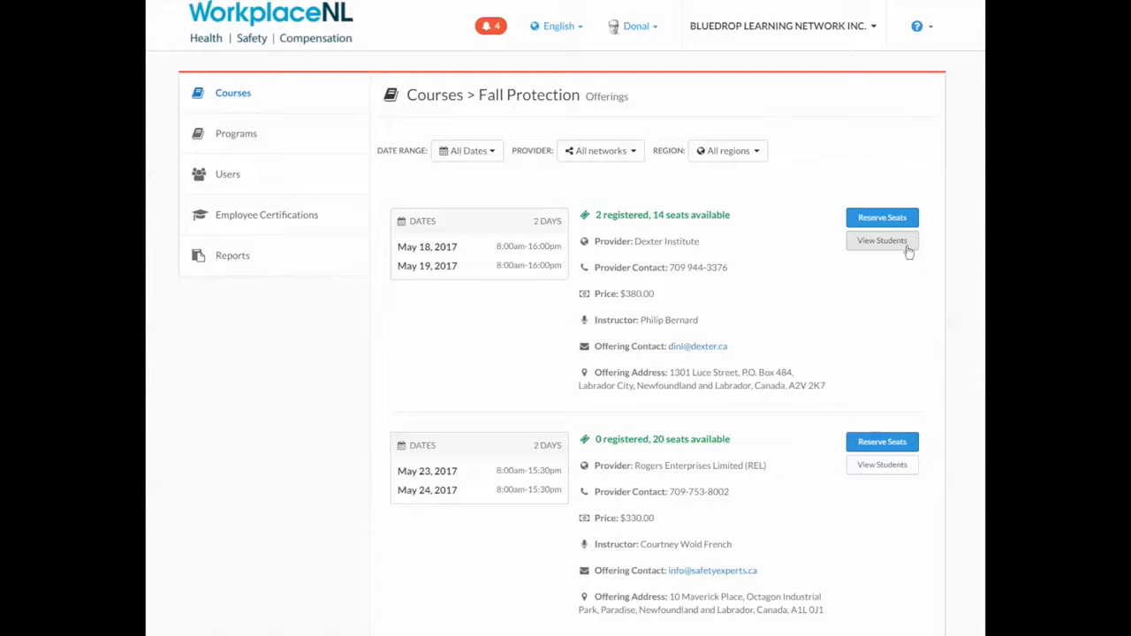
Show the registered students list for the May 18–19 offering, now 2 registered.
left_click(882, 240)
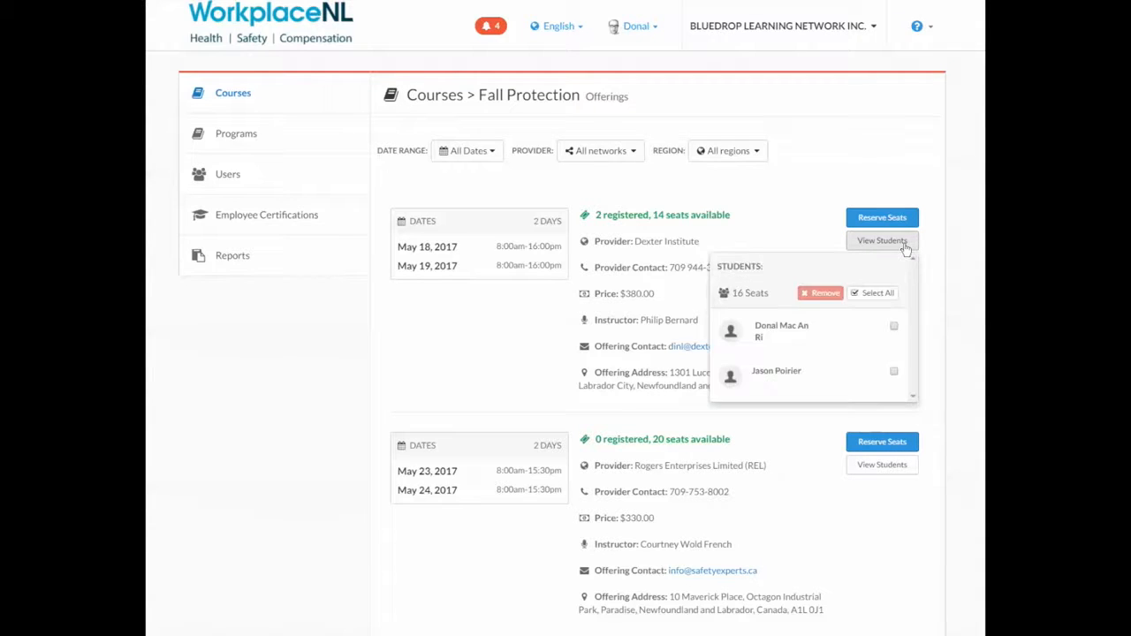